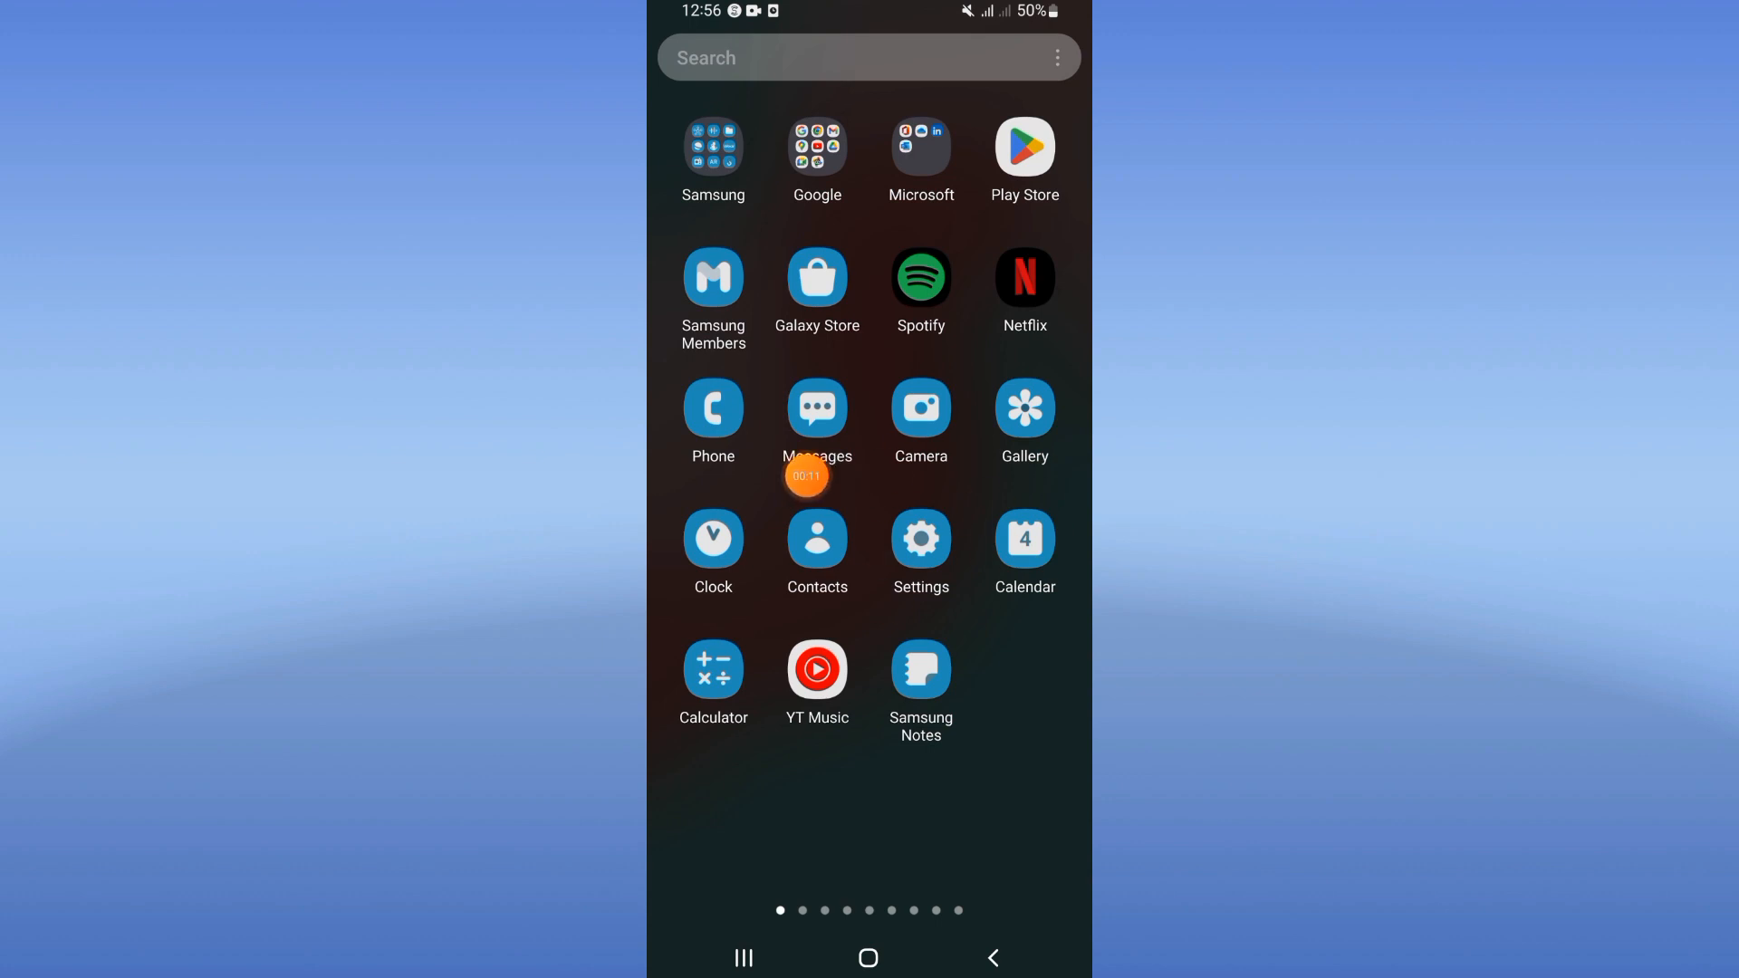
# Search 'mono' in Settings, clear MONOPOLY GO's cache, and confirm force-stopping the game.
pyautogui.click(919, 540)
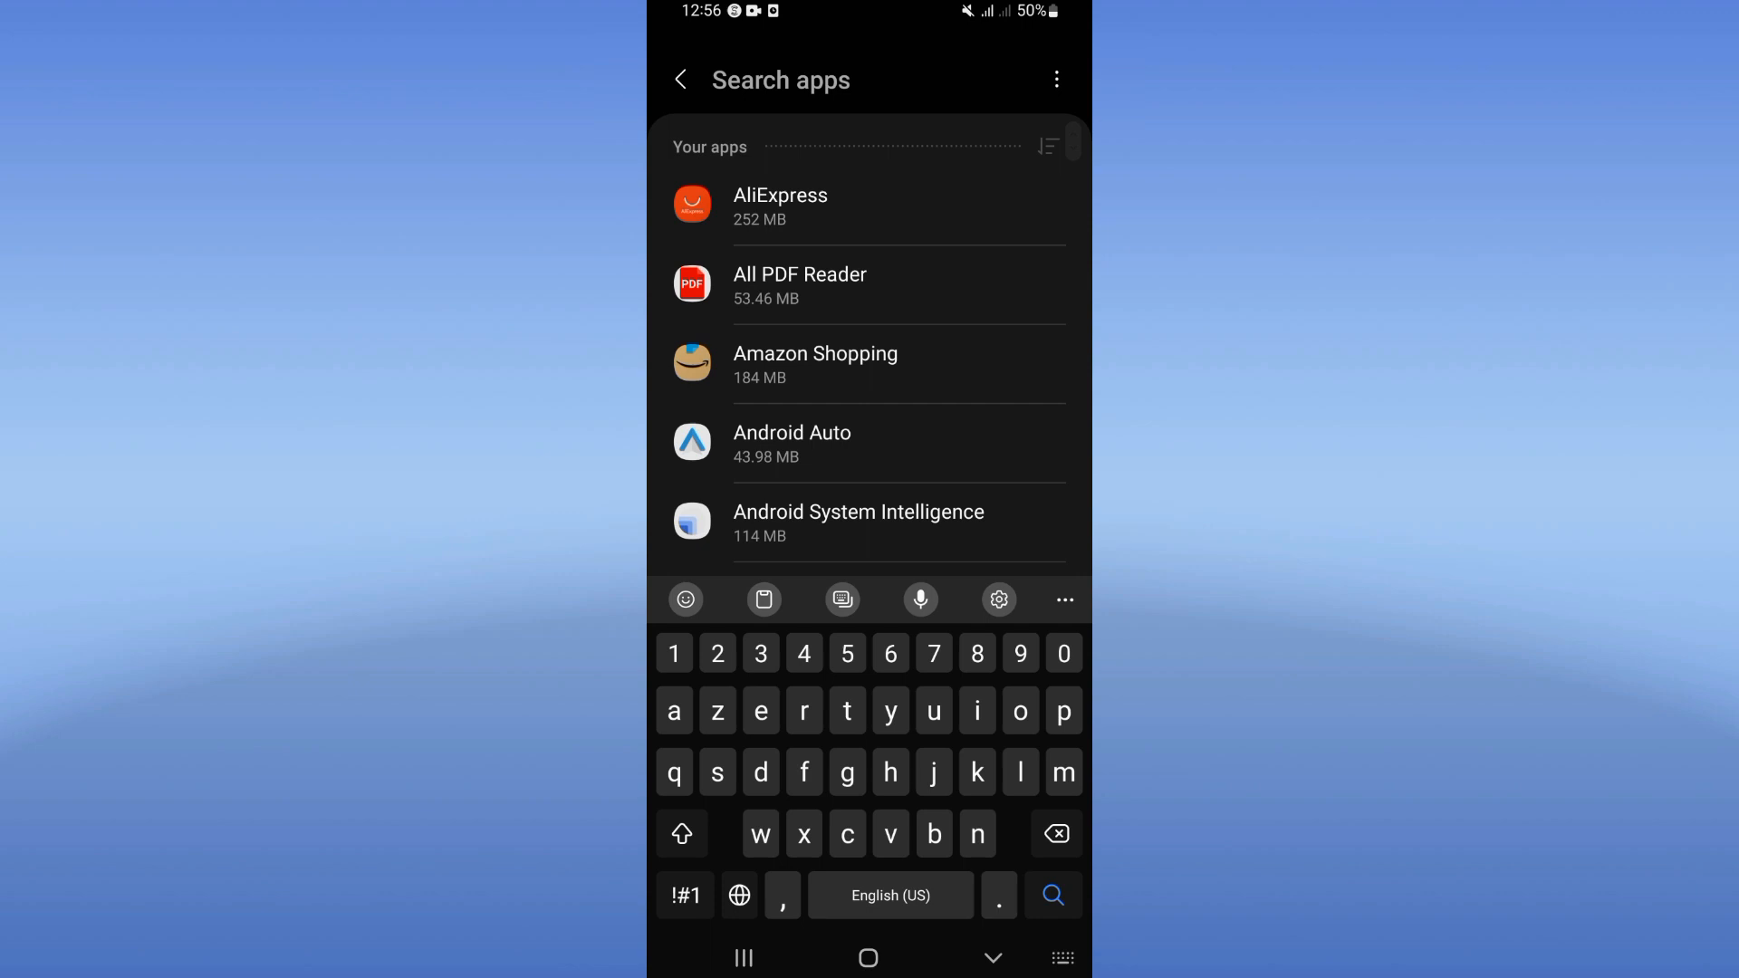
pyautogui.write('mon')
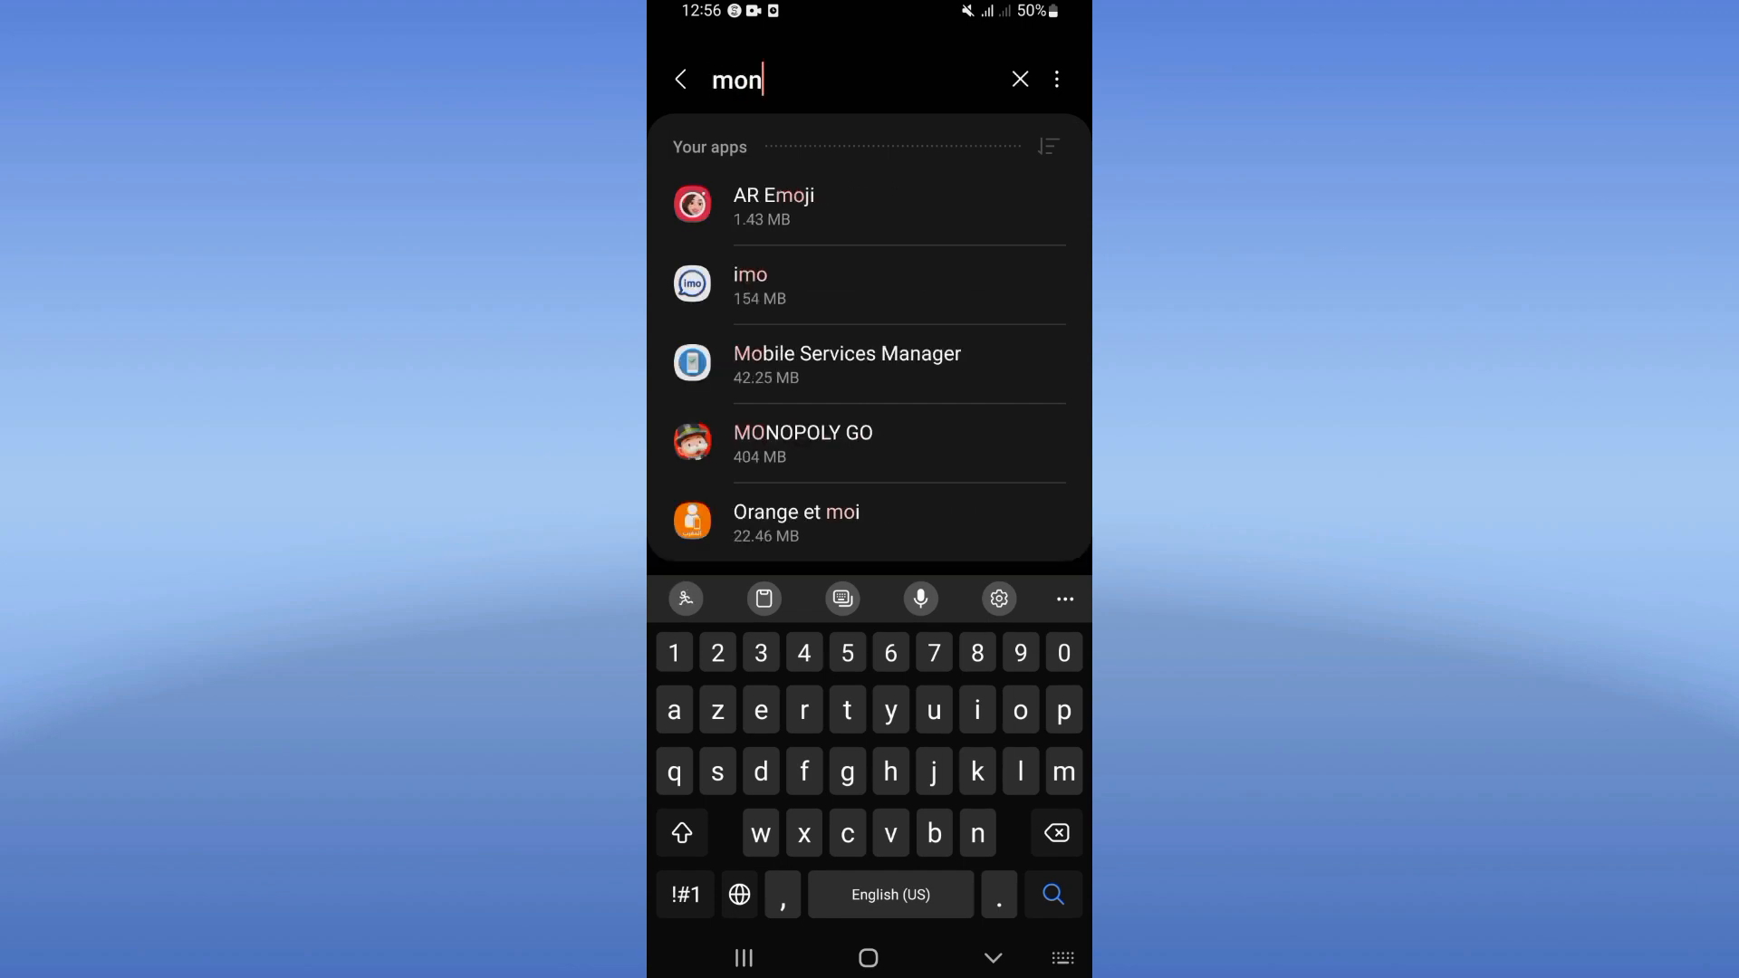
pyautogui.write('o')
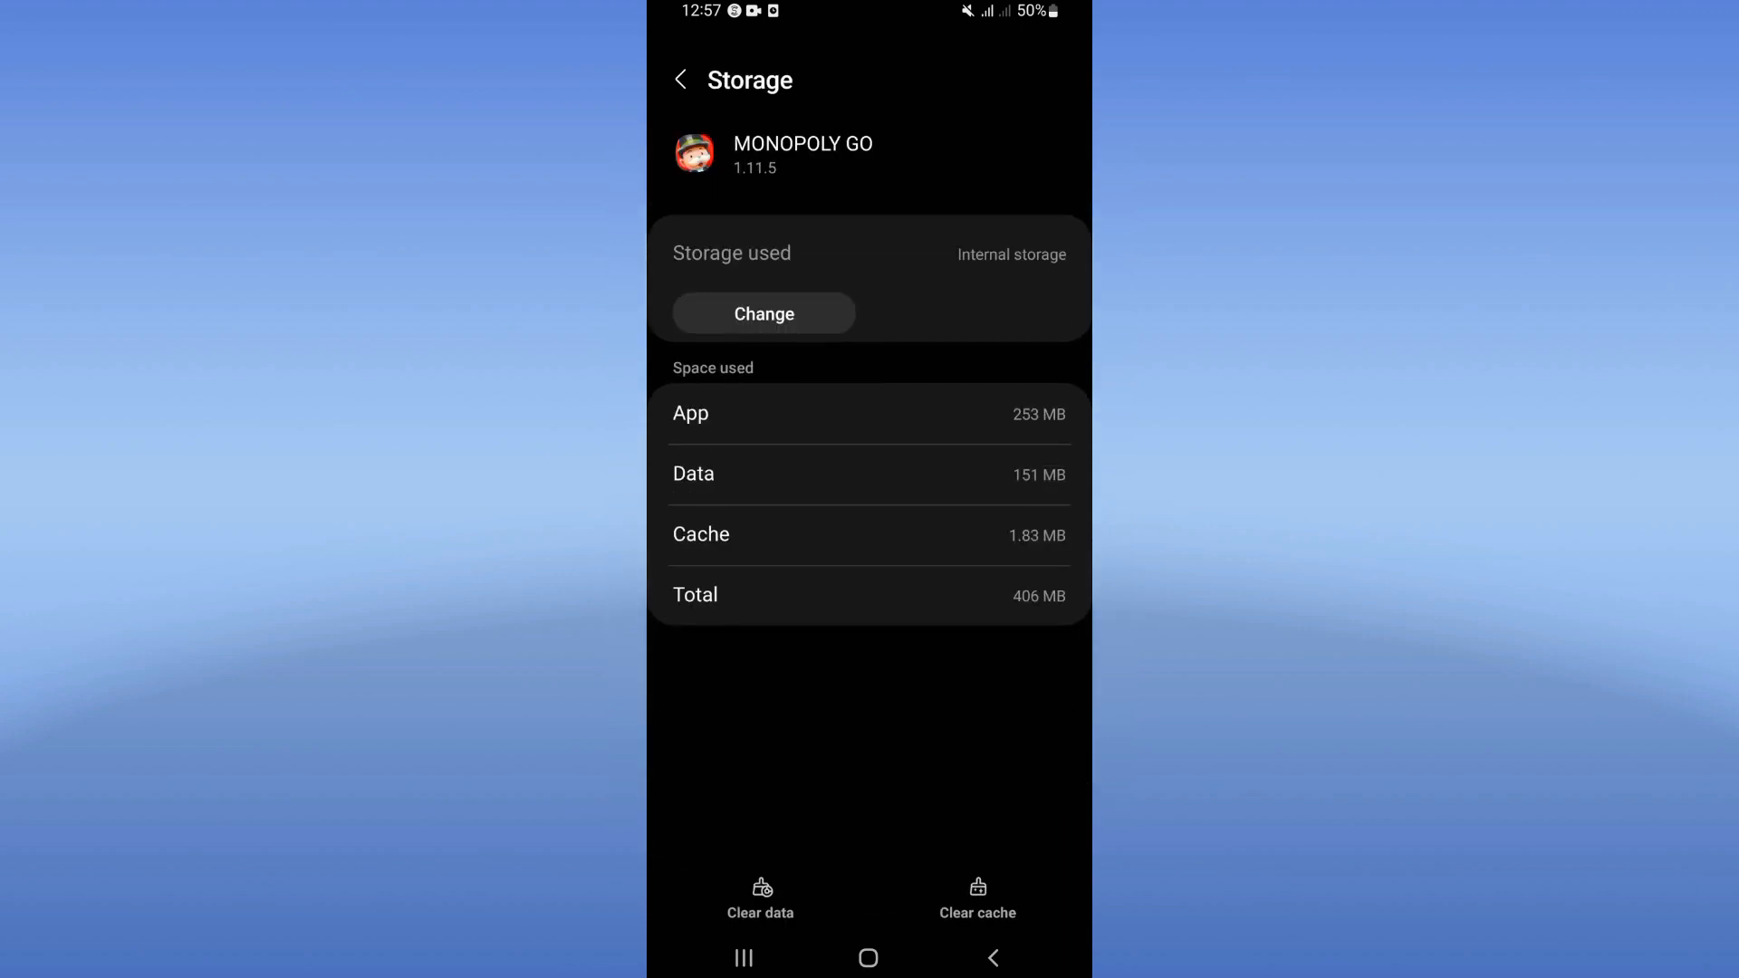
pyautogui.click(992, 957)
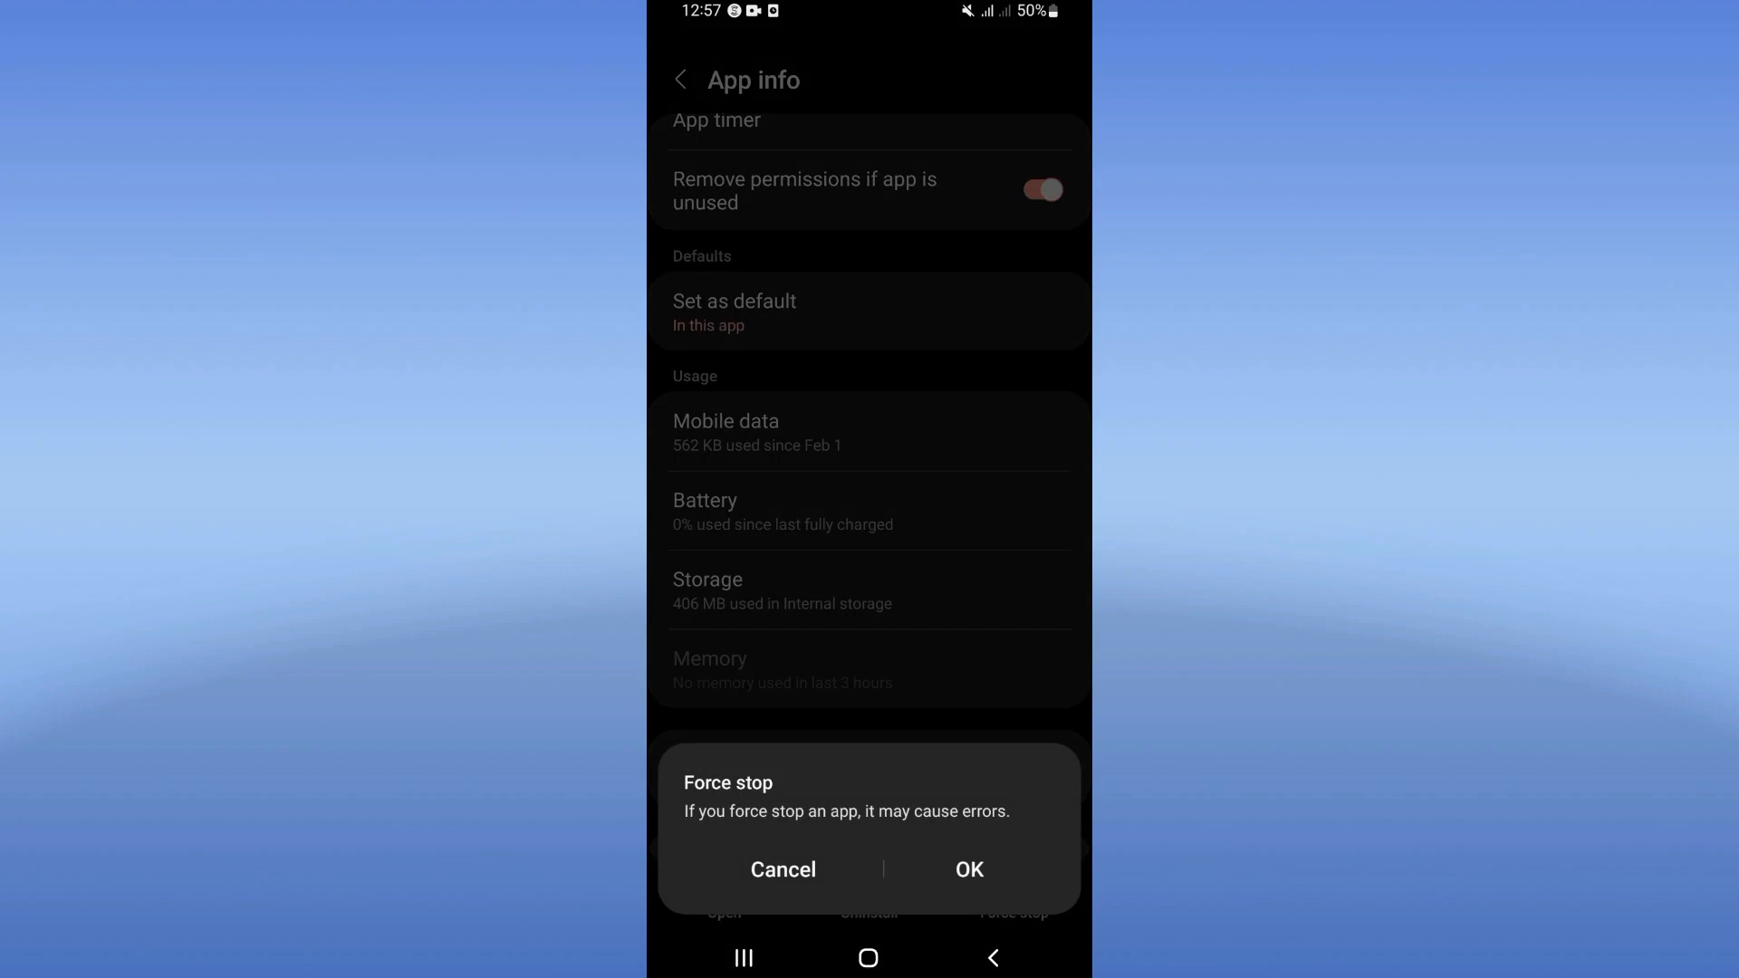
pyautogui.click(968, 869)
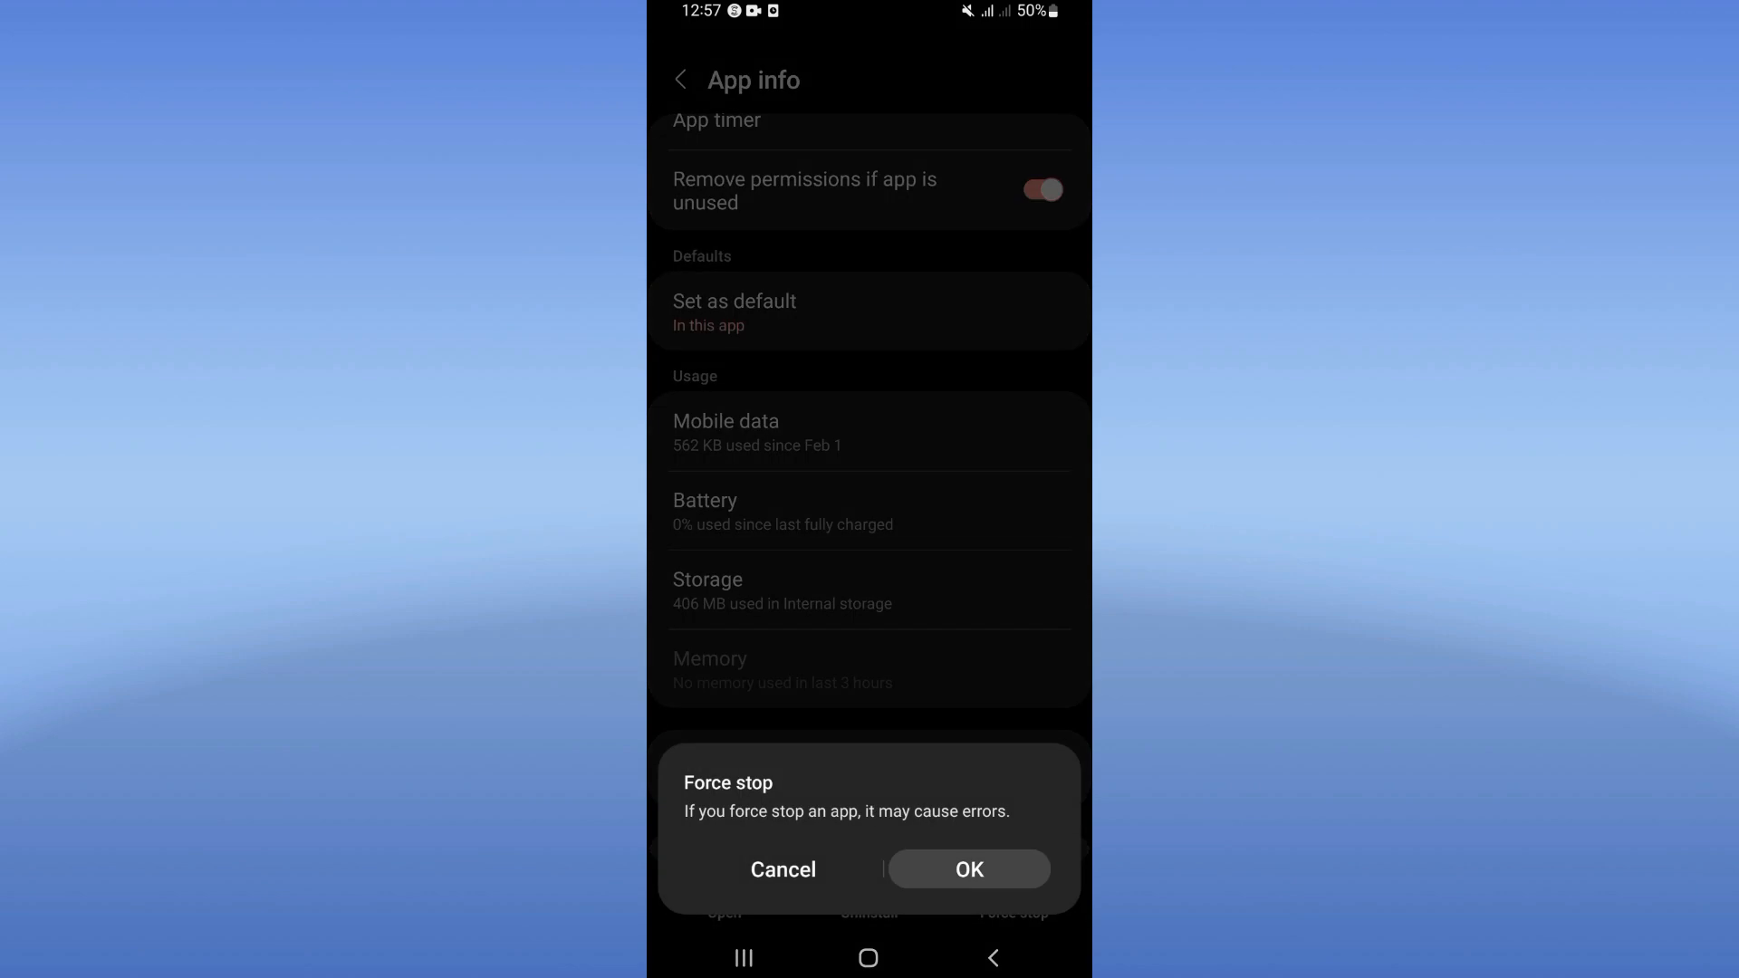